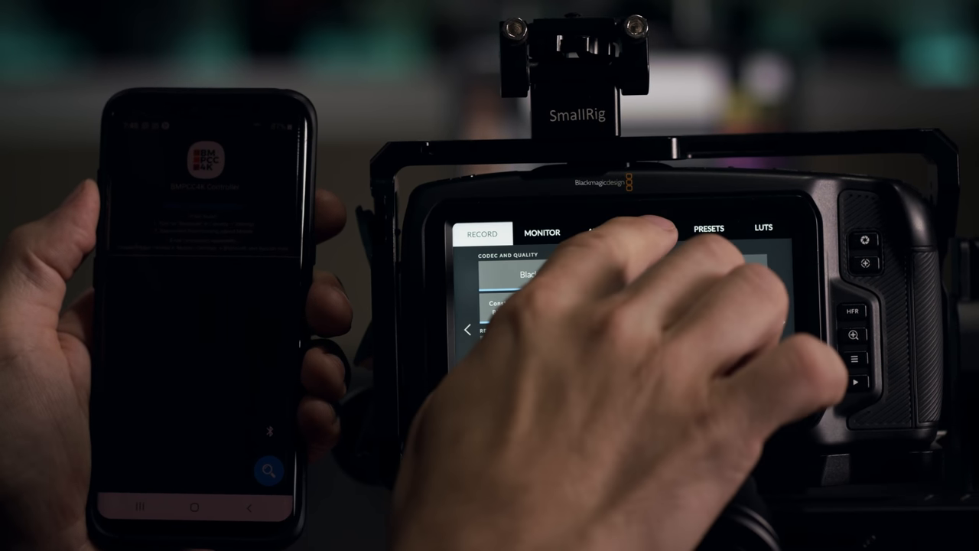
# Step: Open the camera's Bluetooth setup page, confirming Bluetooth is on with no device connected
pyautogui.click(654, 232)
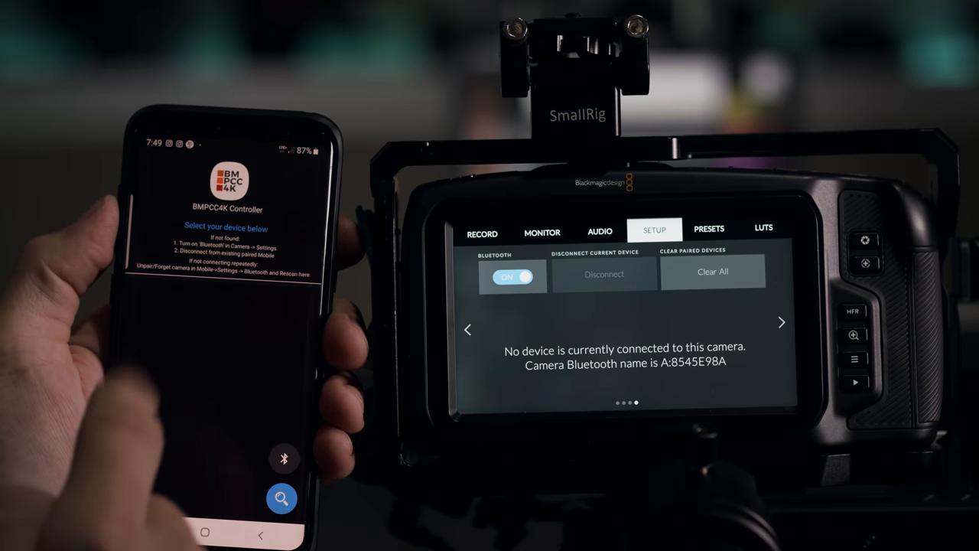
# Step: Search for and pair with the Pocket Cinema Camera 4K, showing 24 fps, Blackmagic Raw 8:1
pyautogui.click(280, 498)
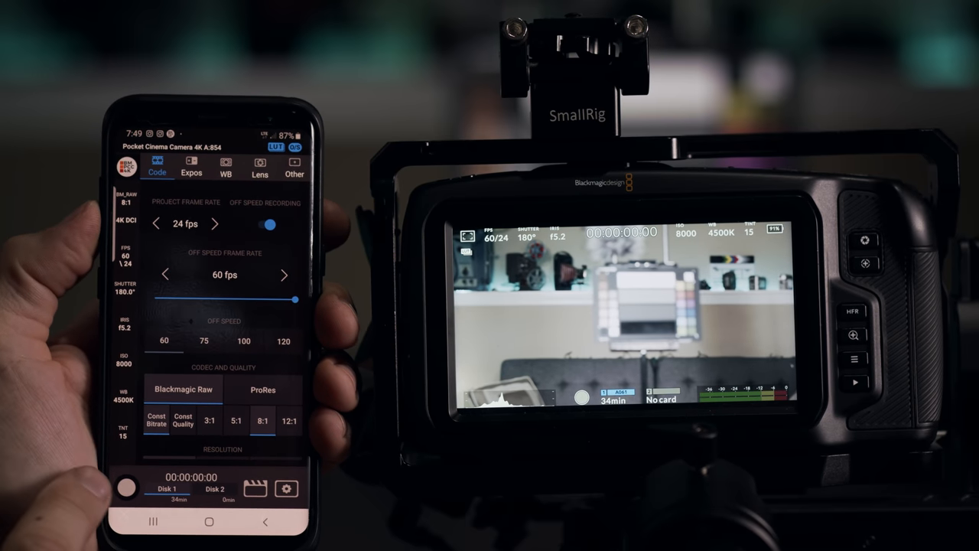
# Step: On the Expos tab, set shutter angle to 180° and bring ISO down toward 2000
pyautogui.click(190, 168)
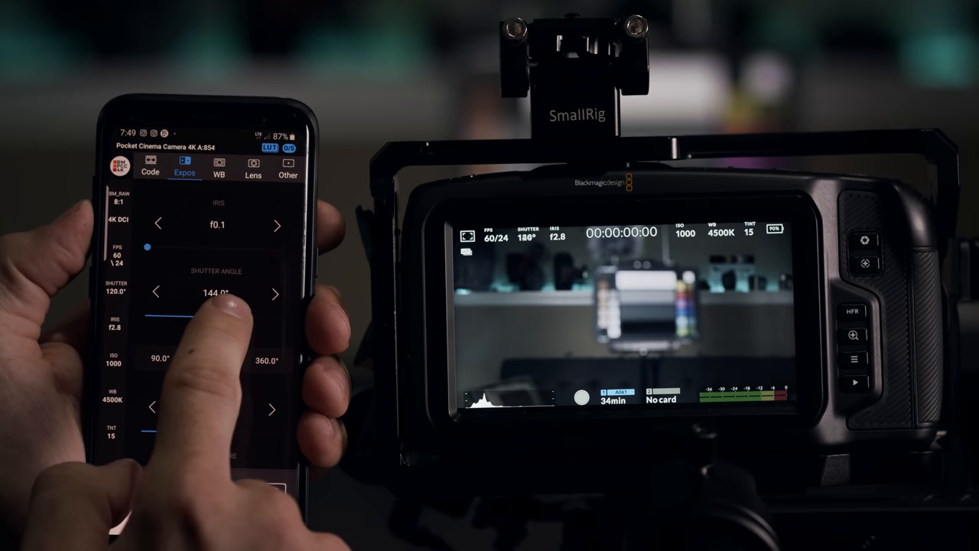
pyautogui.moveTo(229, 314); pyautogui.dragTo(258, 319)
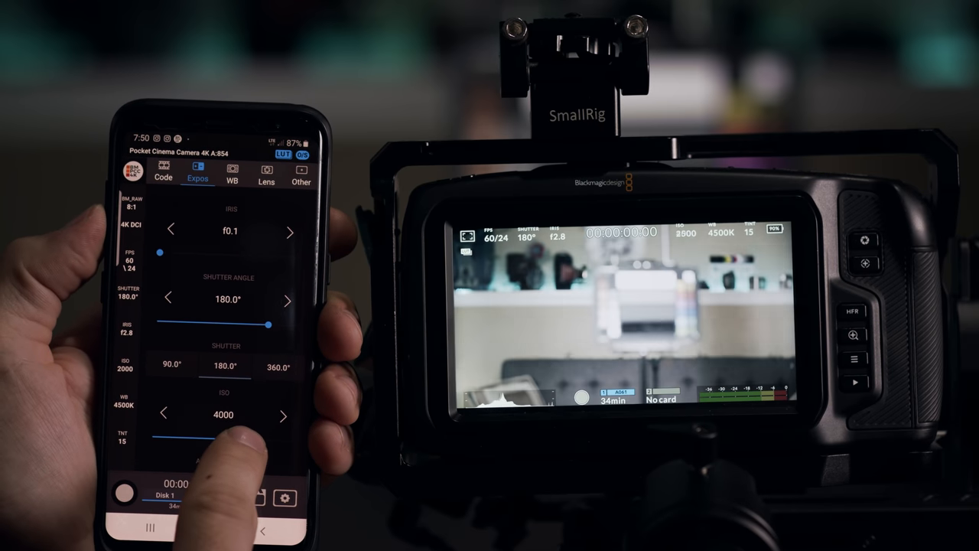
pyautogui.click(163, 415)
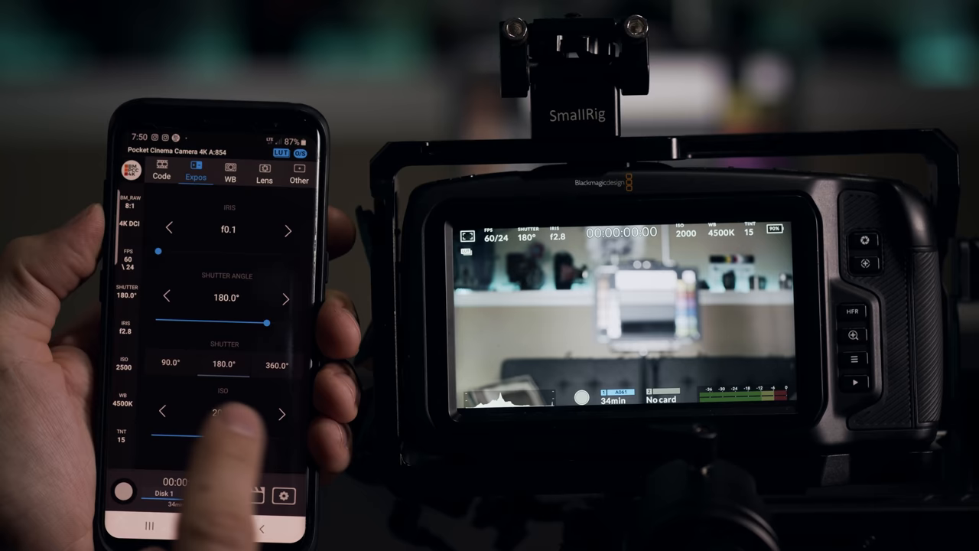
pyautogui.moveTo(207, 438); pyautogui.dragTo(230, 440)
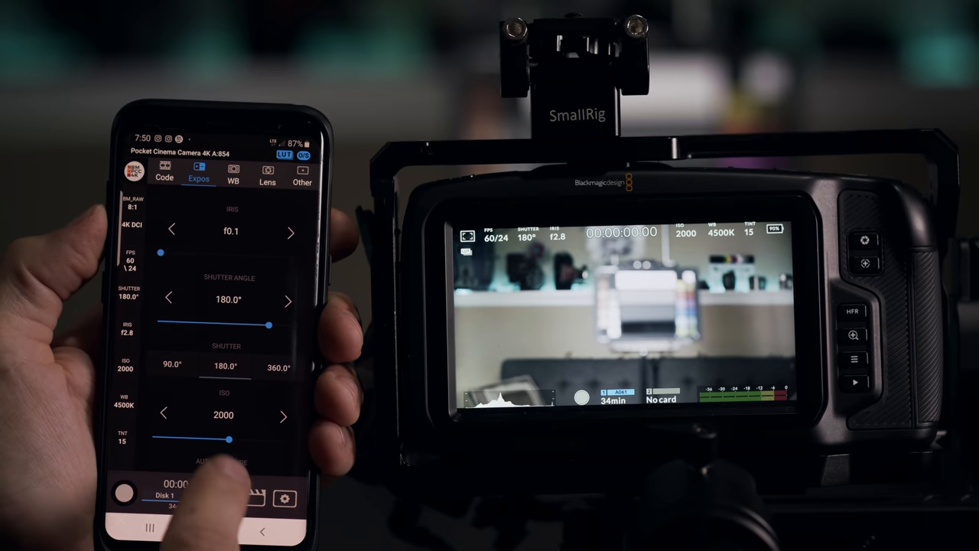
pyautogui.click(162, 413)
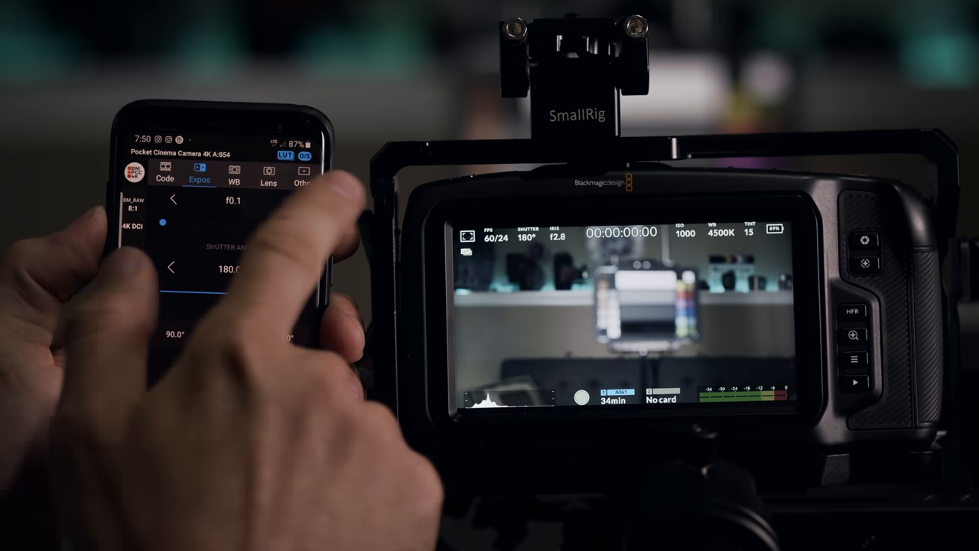
# Step: Review the Code and Expos tabs, then drag the WB temperature to 6545K
pyautogui.click(165, 178)
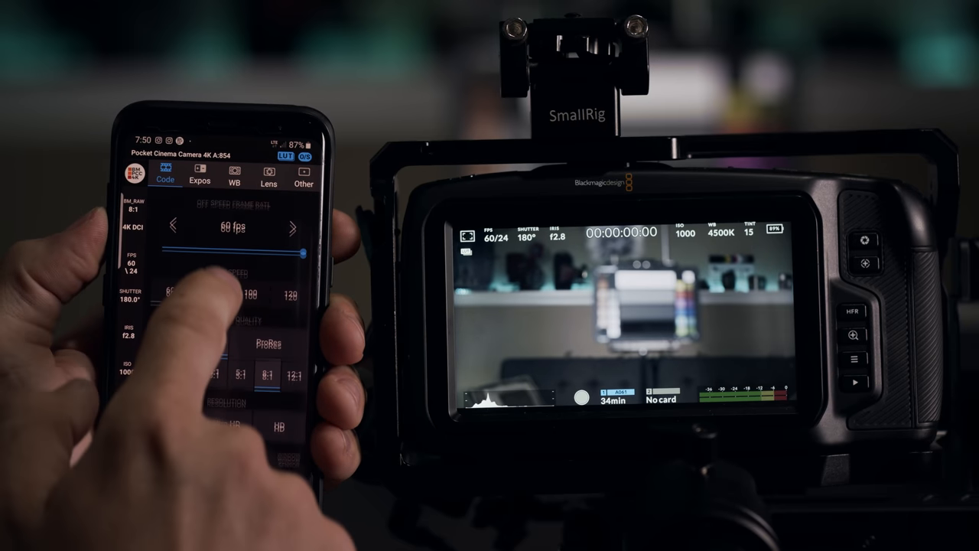
pyautogui.click(199, 176)
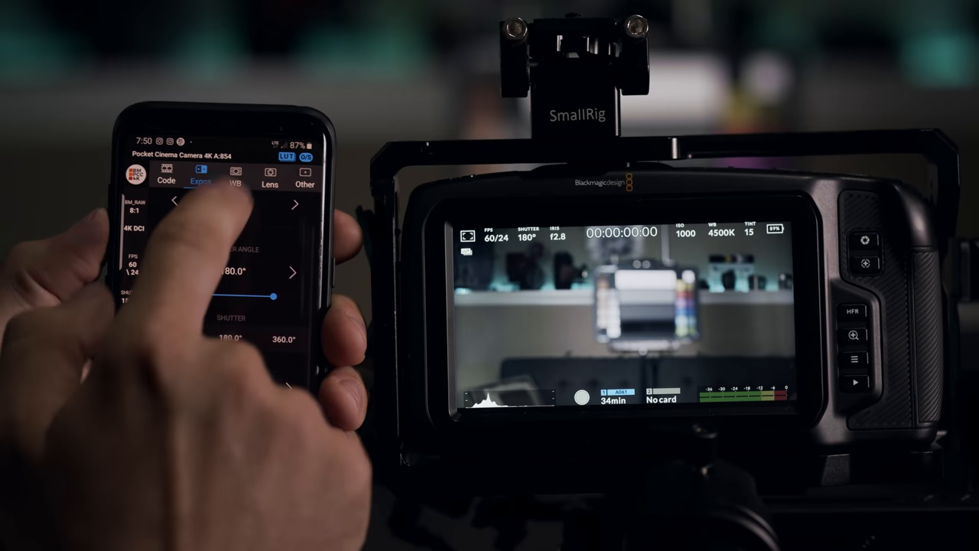
pyautogui.click(236, 176)
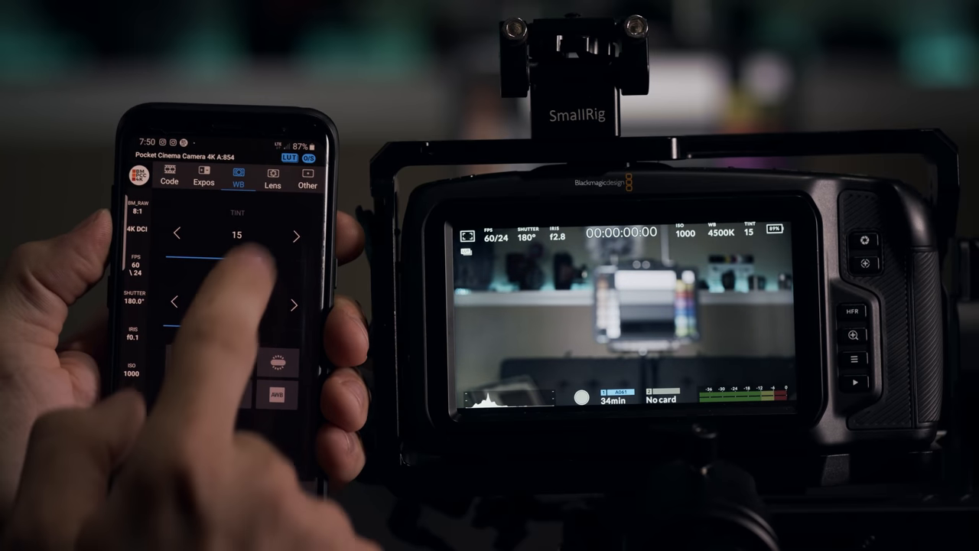
pyautogui.moveTo(184, 258); pyautogui.dragTo(252, 259)
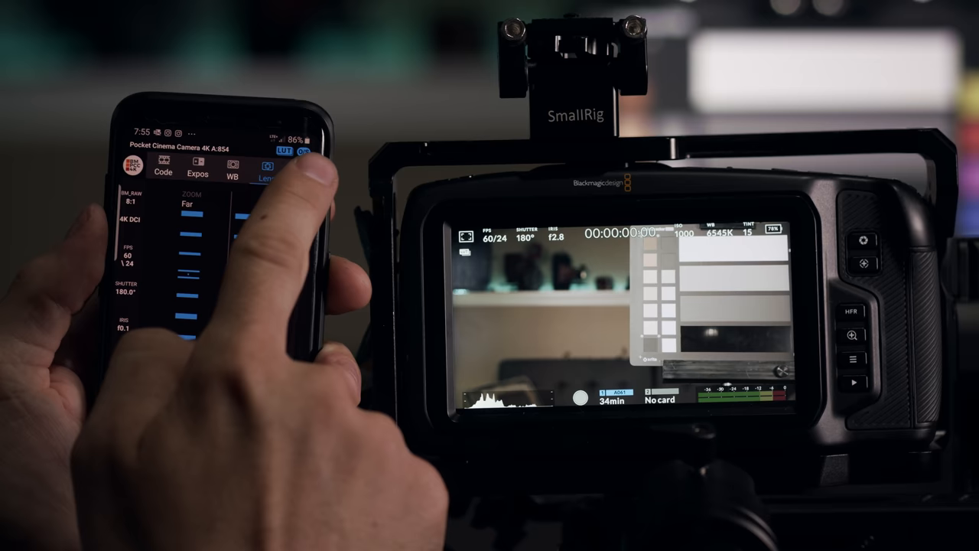
# Step: Browse the Other tab's frame guides and slate details, then show the app Settings page
pyautogui.click(297, 168)
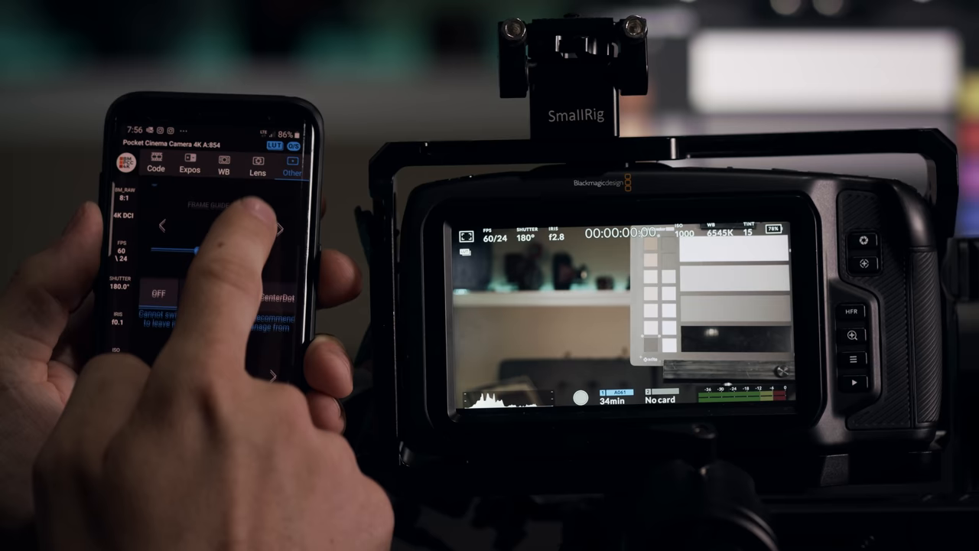
pyautogui.scroll(-3)
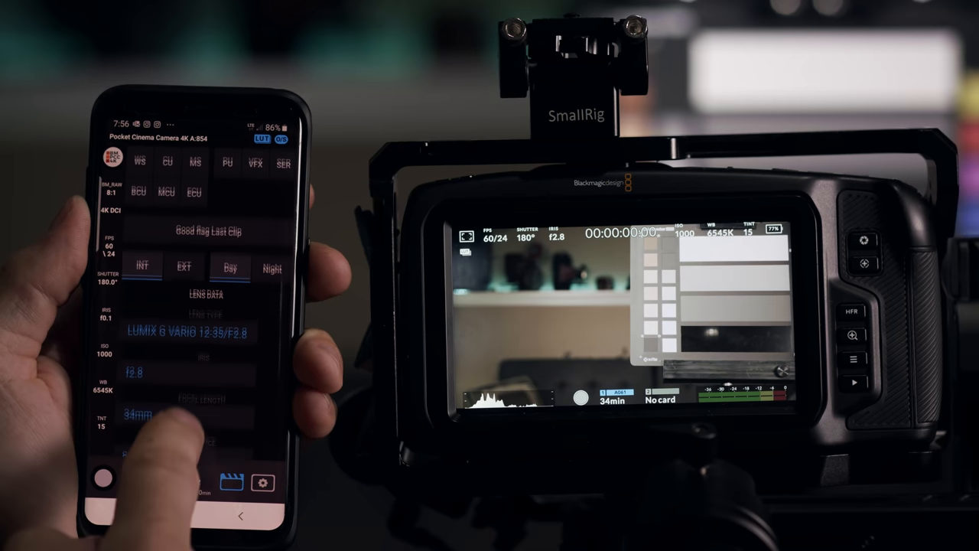
pyautogui.click(269, 483)
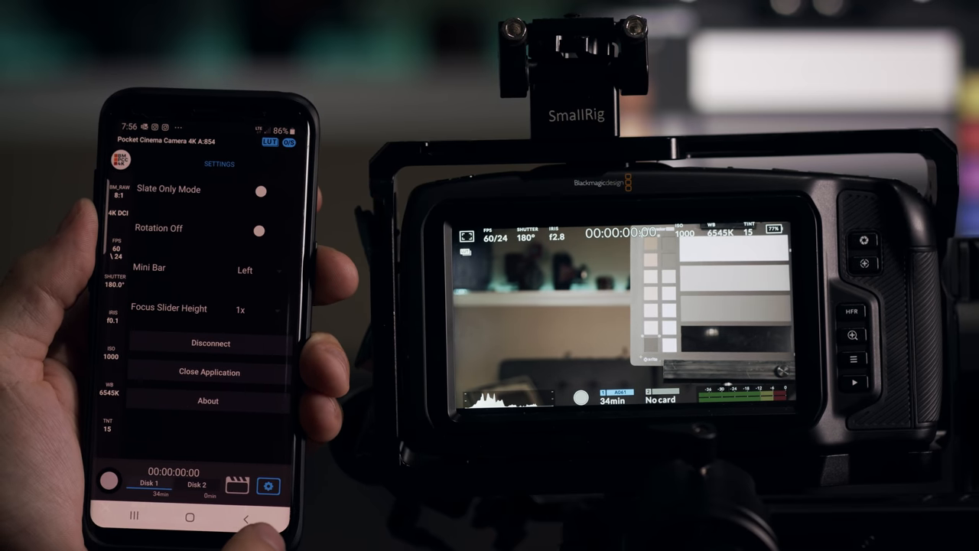